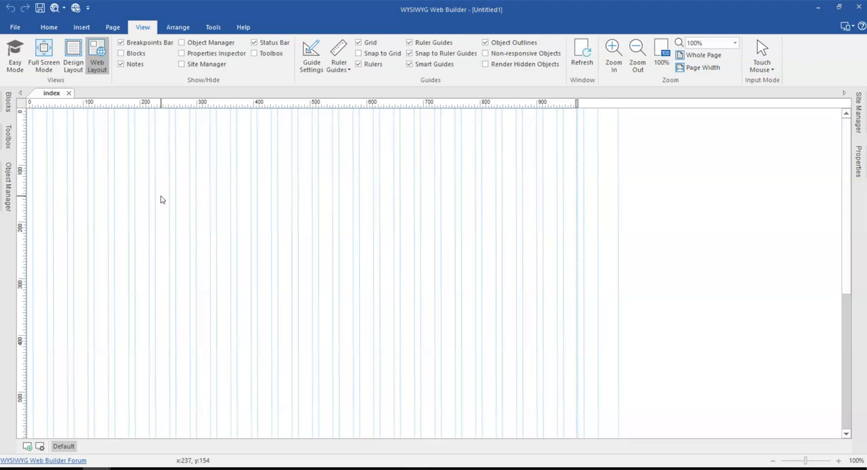
pyautogui.moveTo(182, 185)
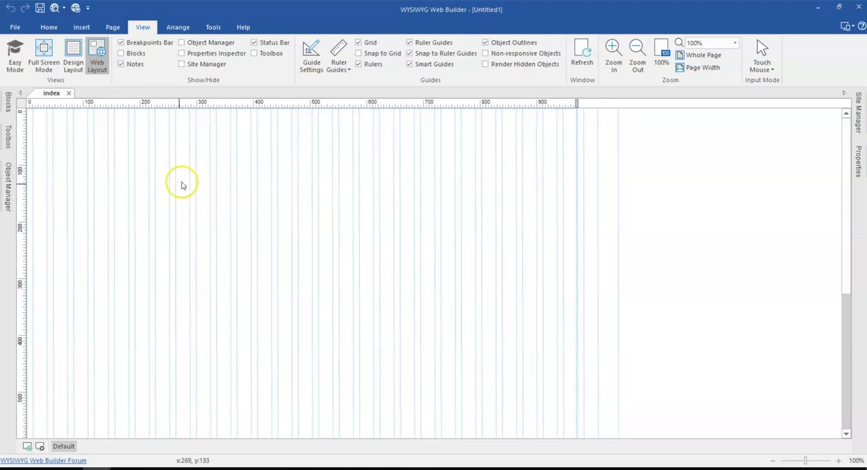
# Open the Blocks library and scroll down to the contact form designs.
pyautogui.click(9, 102)
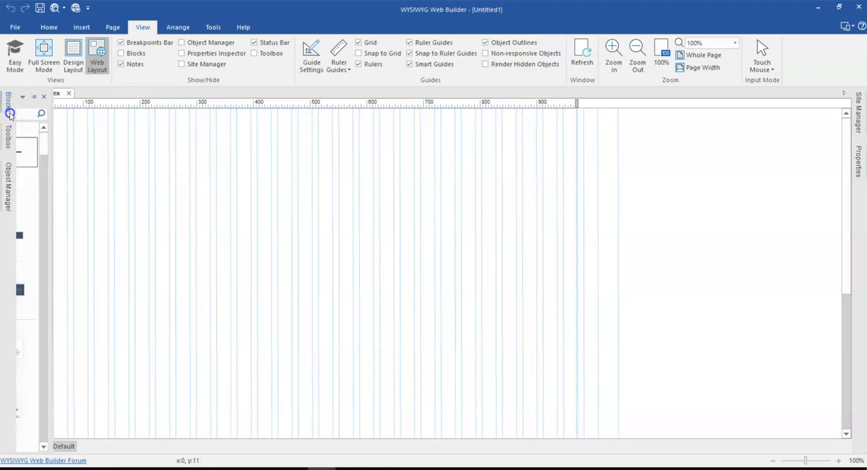
pyautogui.click(10, 113)
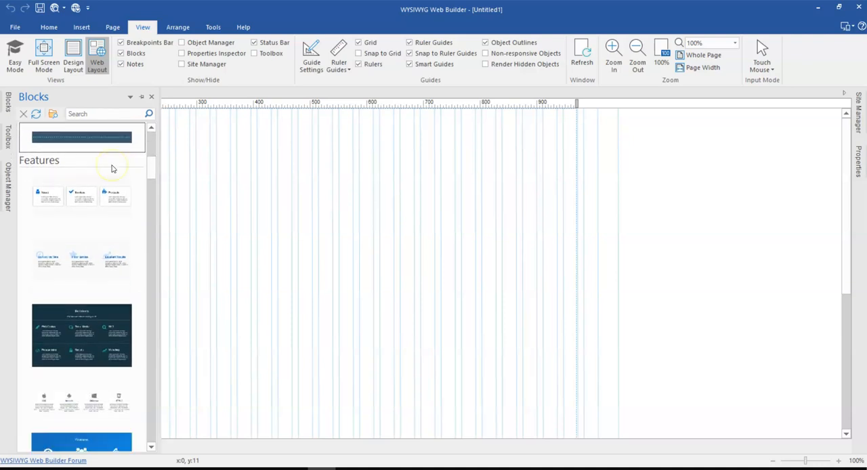
pyautogui.scroll(-3)
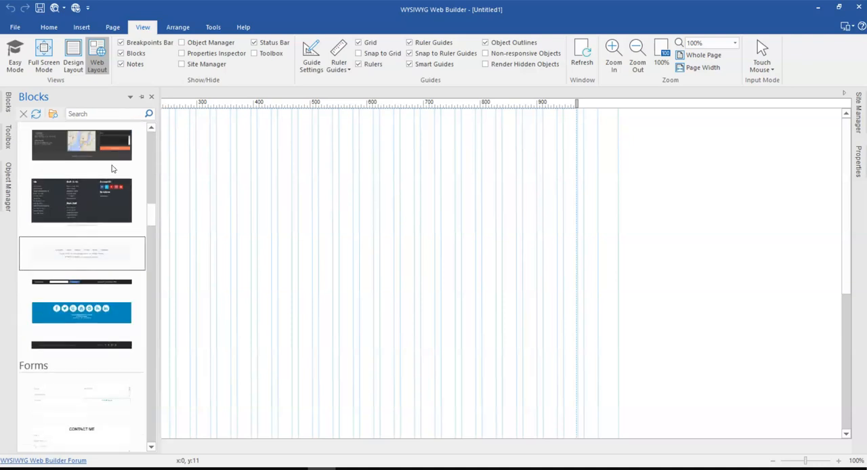
pyautogui.scroll(-3)
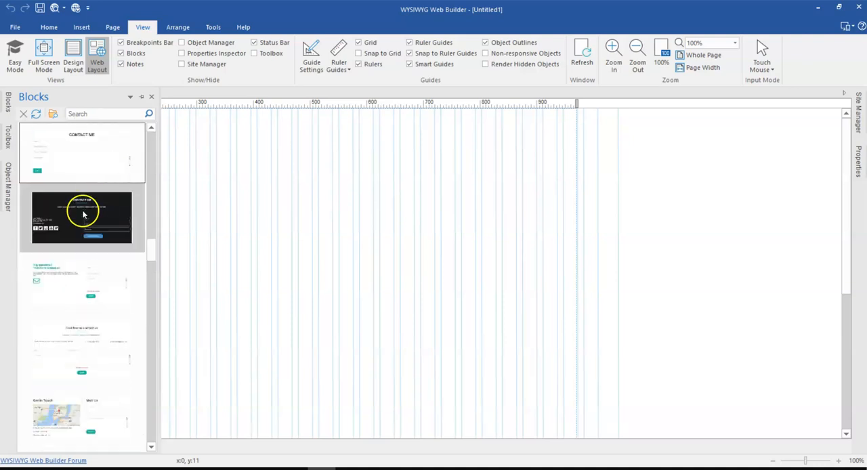
# Insert the dark Contact Us block and set the page file extension to php.
pyautogui.doubleClick(82, 218)
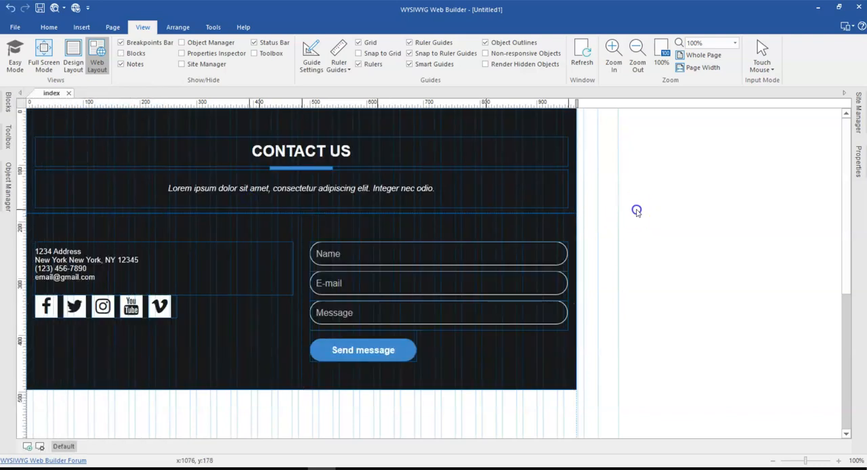
pyautogui.moveTo(349, 229)
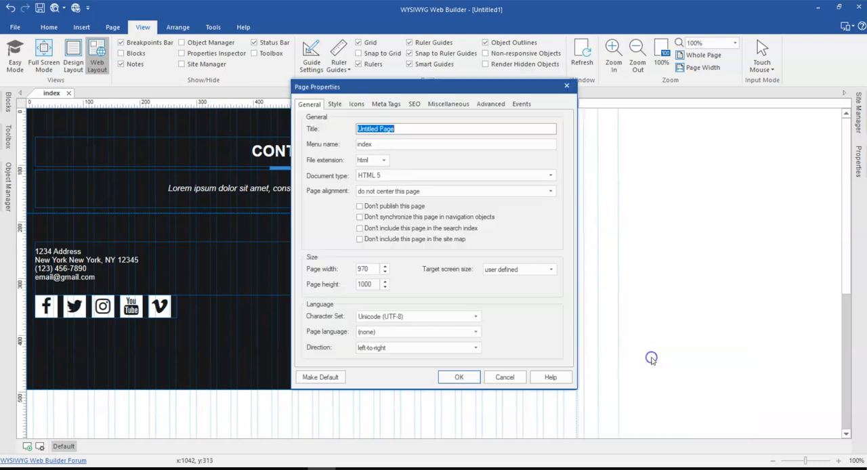
pyautogui.click(385, 160)
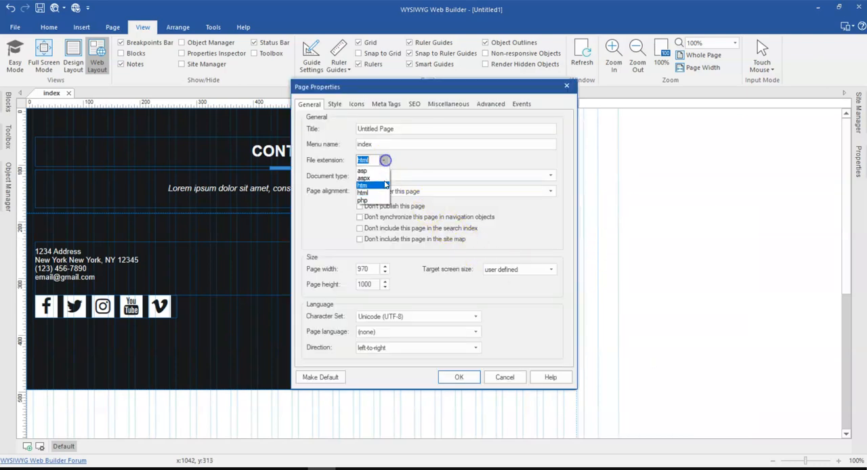
pyautogui.click(362, 199)
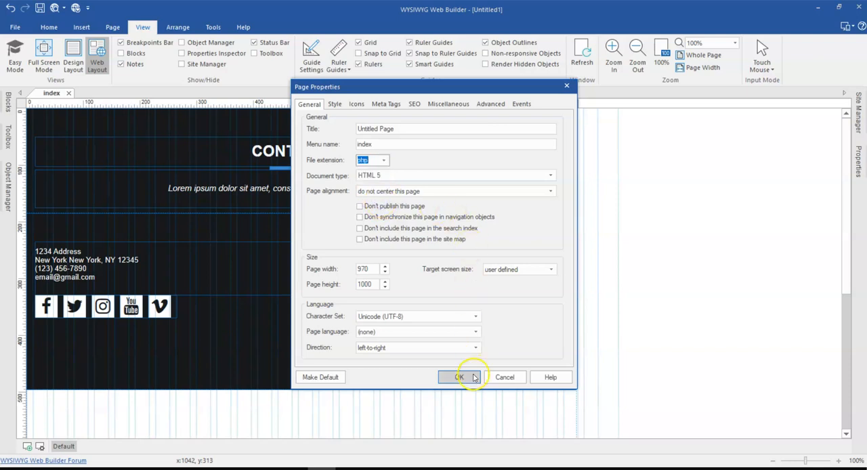
pyautogui.click(455, 377)
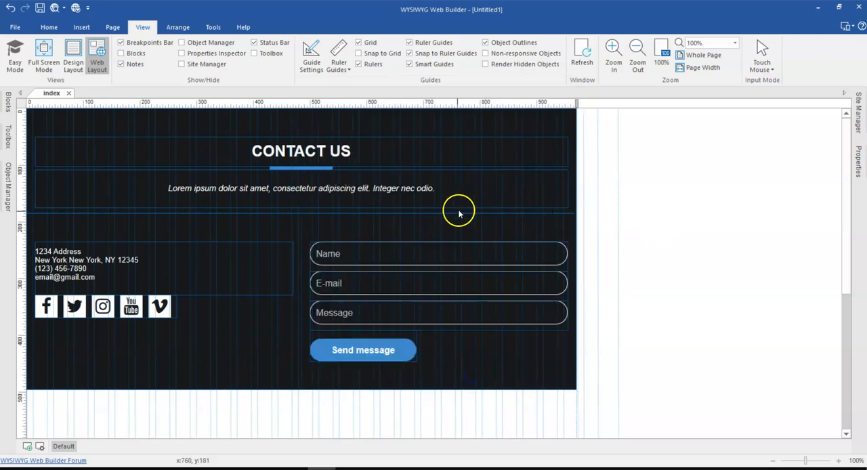
pyautogui.moveTo(386, 240)
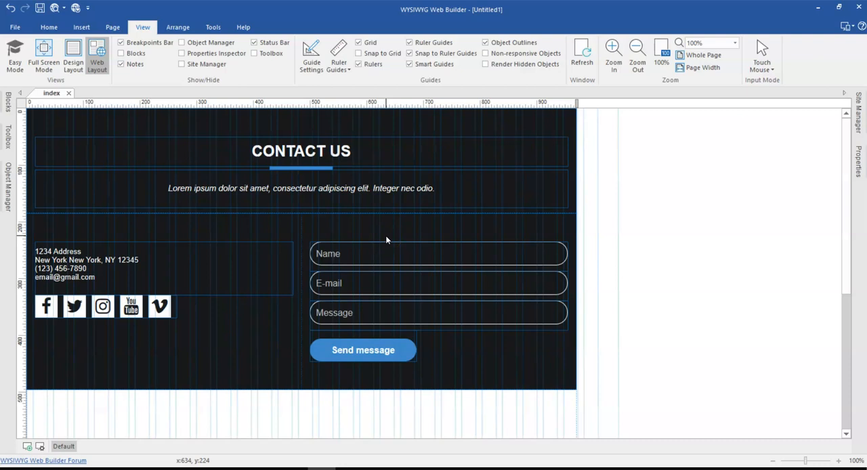
# Launch XAMPP Control Panel with Apache and MySQL running, then minimize it.
pyautogui.write('xamp')
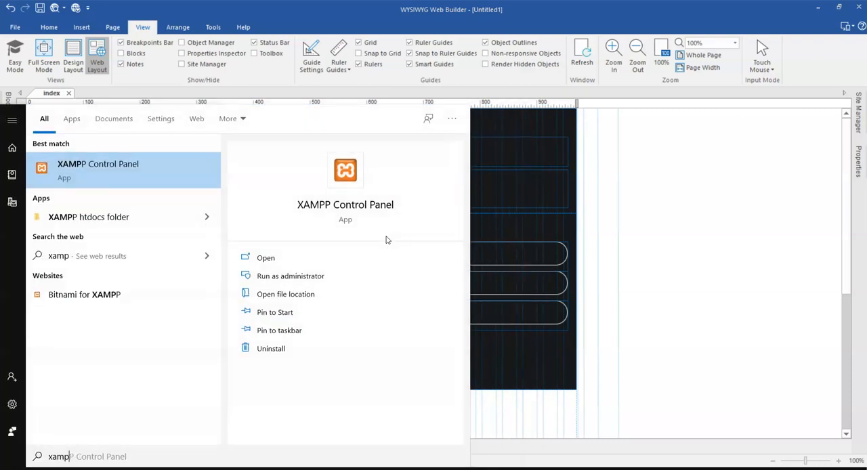
pyautogui.click(266, 257)
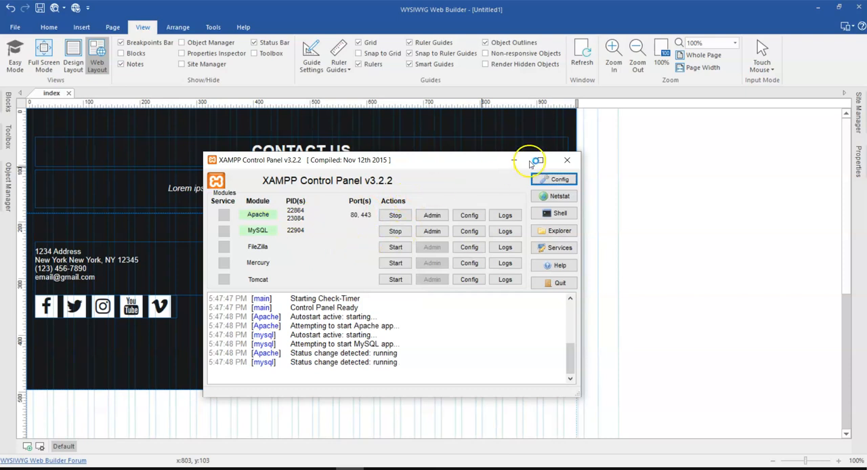
pyautogui.click(568, 160)
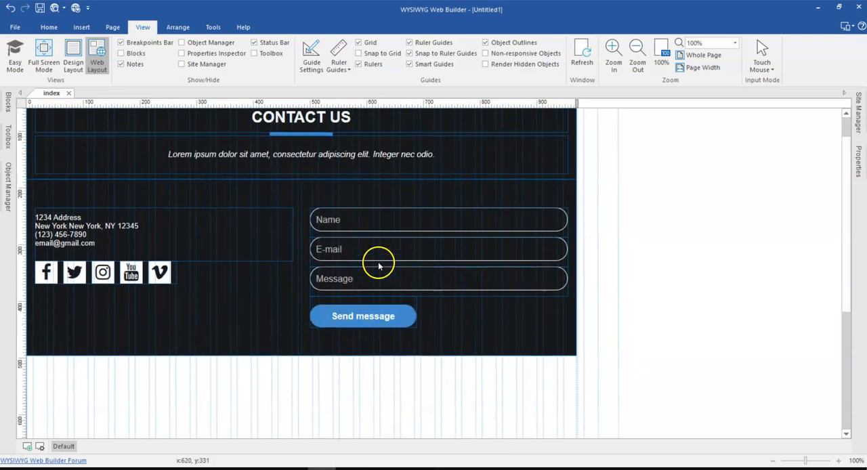
# Find the jQuery UI Dialog in the Toolbox and draw a tall dialog below the contact block.
pyautogui.scroll(3)
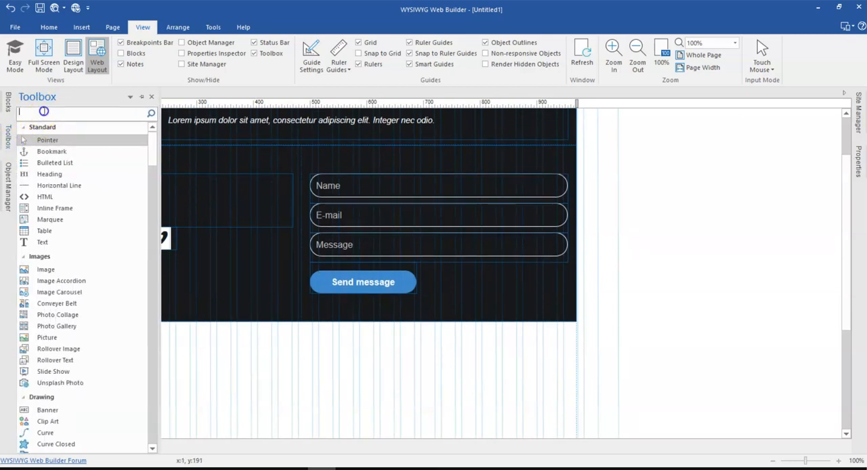
pyautogui.write('jq')
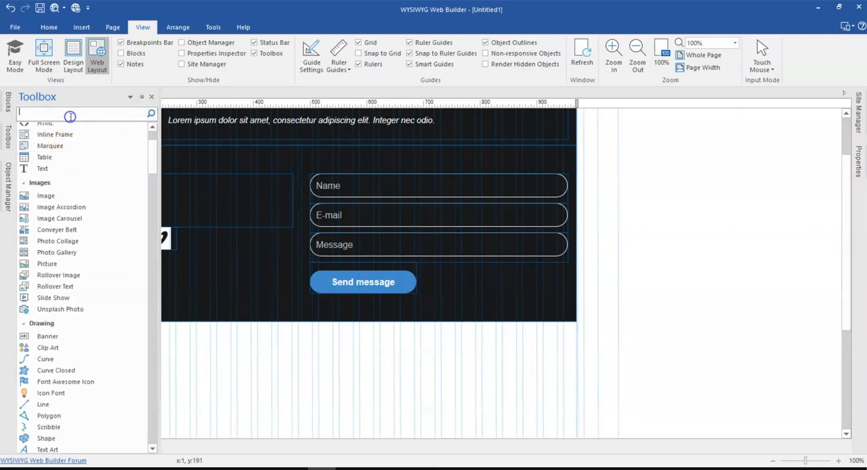
pyautogui.write('dia')
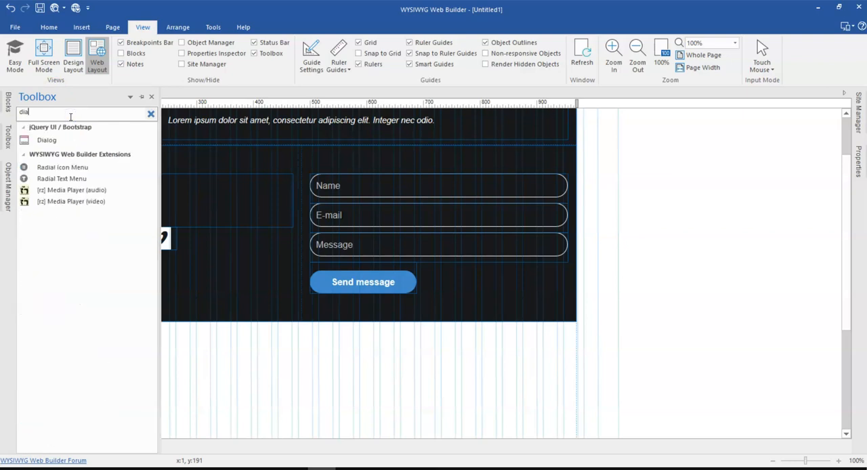
pyautogui.click(47, 140)
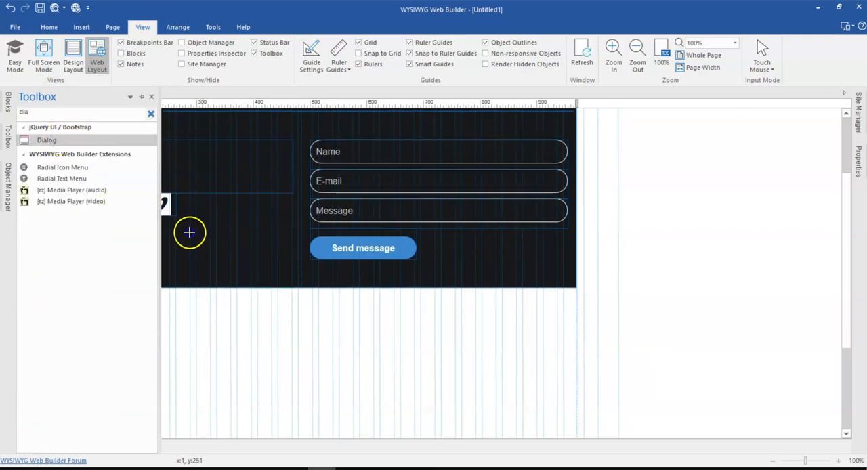
pyautogui.moveTo(46, 140); pyautogui.dragTo(357, 332)
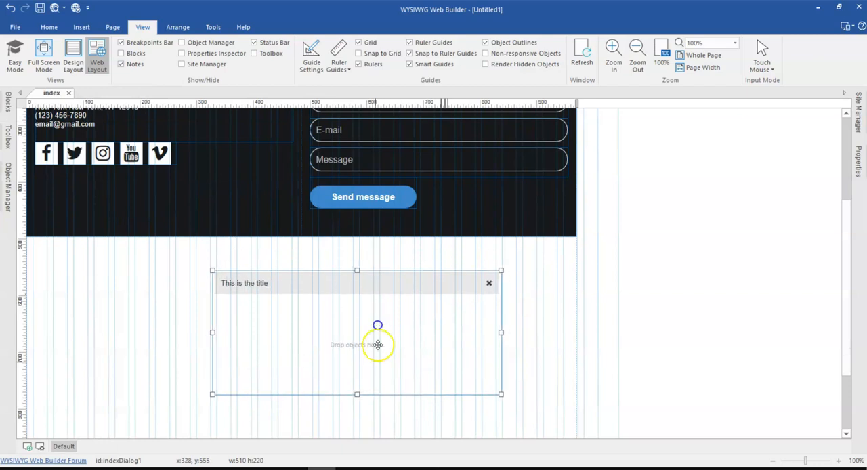
pyautogui.moveTo(357, 394); pyautogui.dragTo(357, 421)
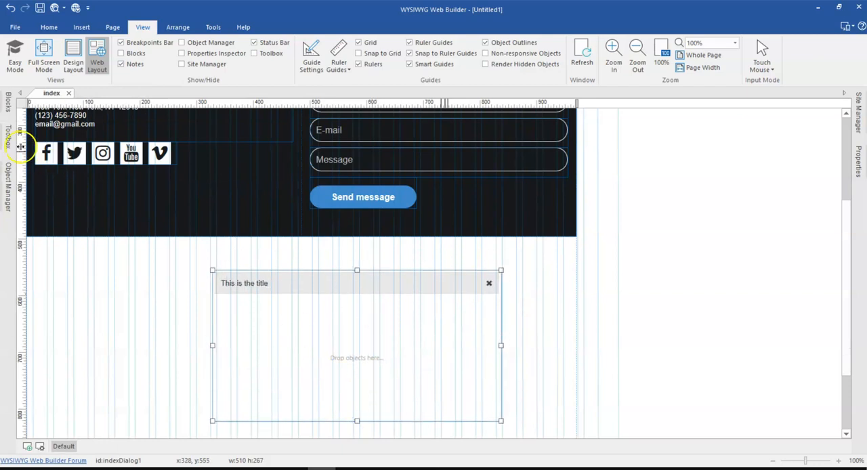
pyautogui.click(8, 136)
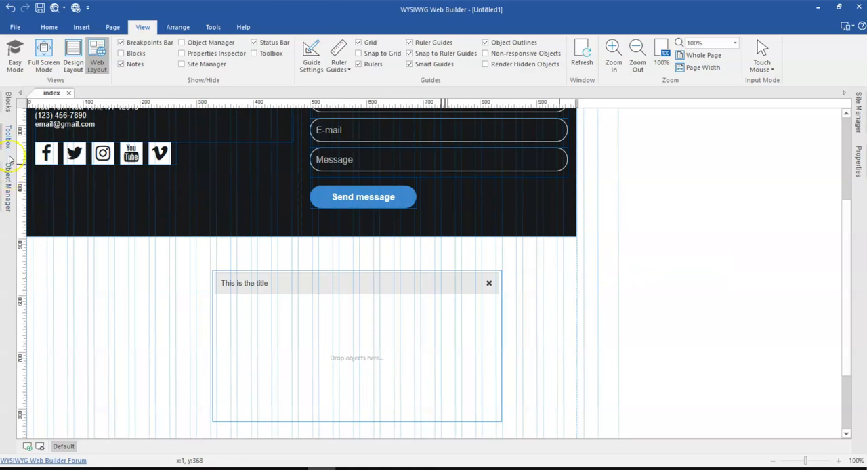
# Add a 'Success!' heading inside the dialog, resized and positioned to fit.
pyautogui.click(8, 142)
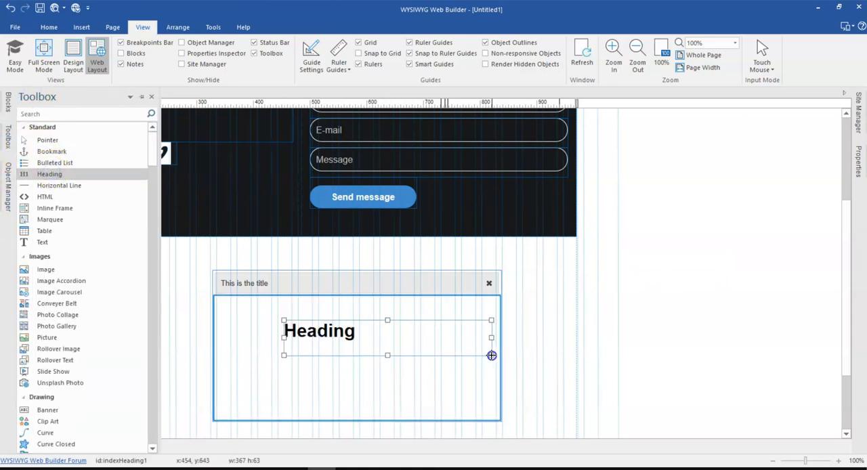
pyautogui.doubleClick(318, 331)
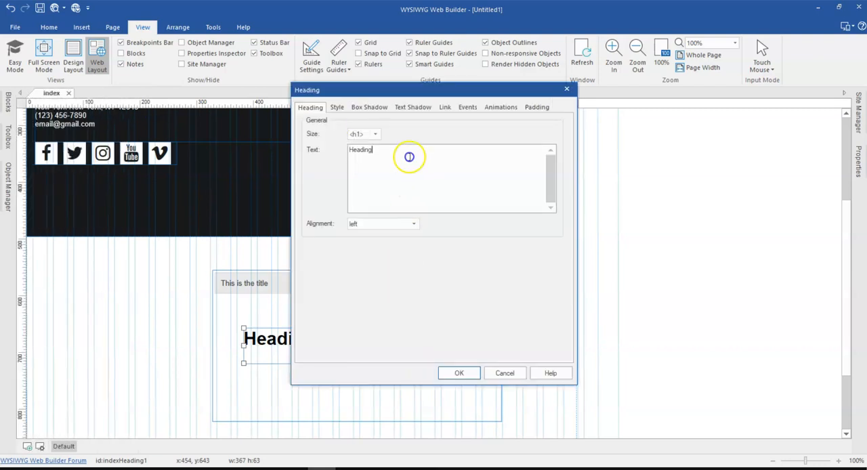
pyautogui.write('Success!')
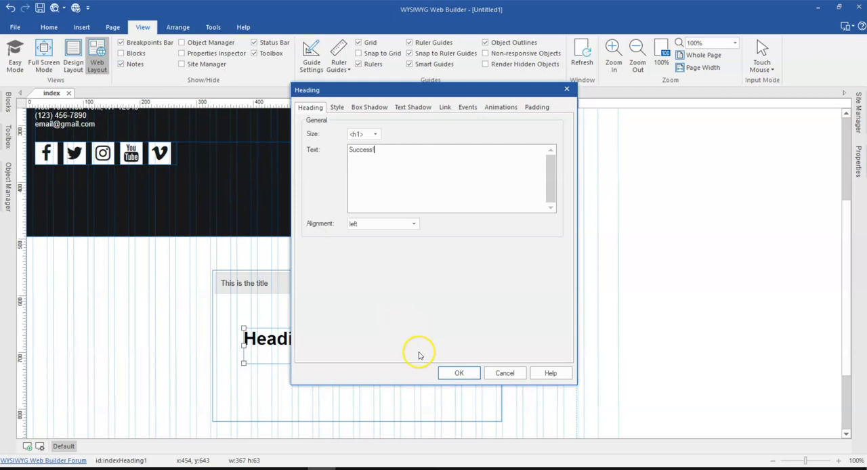
pyautogui.click(413, 224)
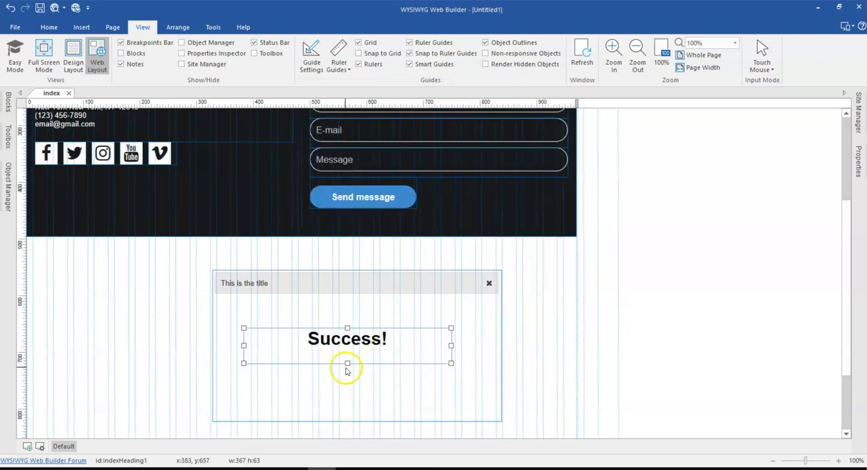
pyautogui.moveTo(347, 363); pyautogui.dragTo(347, 349)
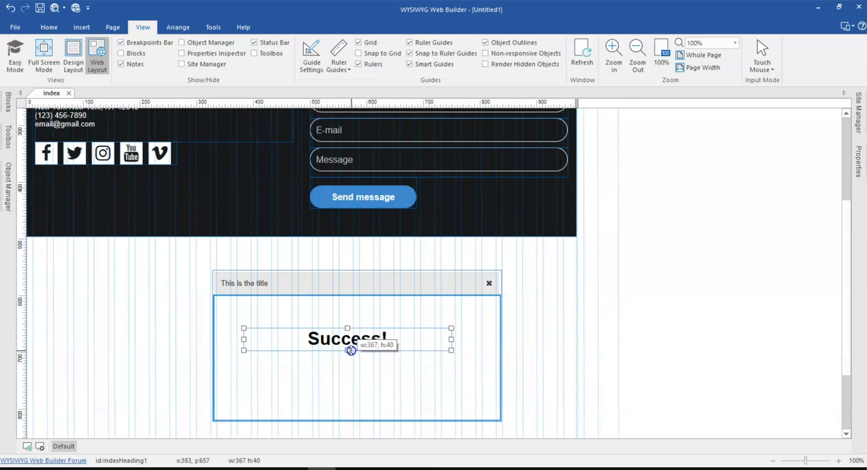
pyautogui.moveTo(351, 345); pyautogui.dragTo(366, 337)
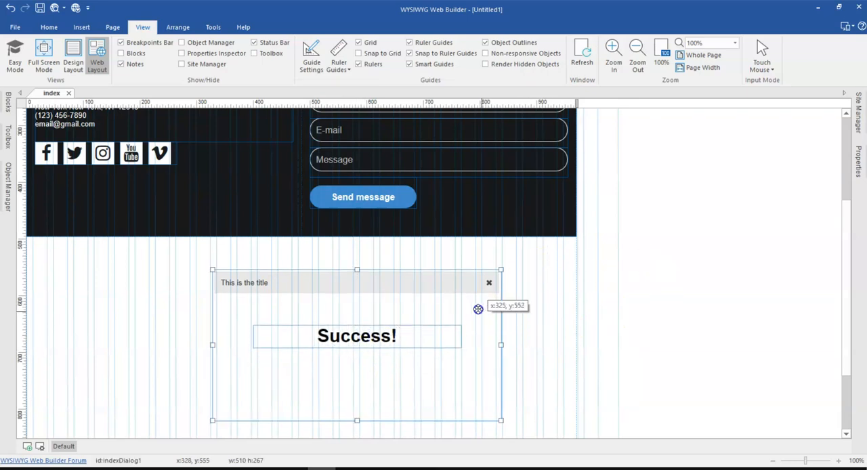
# Move the dialog slightly up and left and change its ID in Properties.
pyautogui.moveTo(477, 309); pyautogui.dragTo(352, 276)
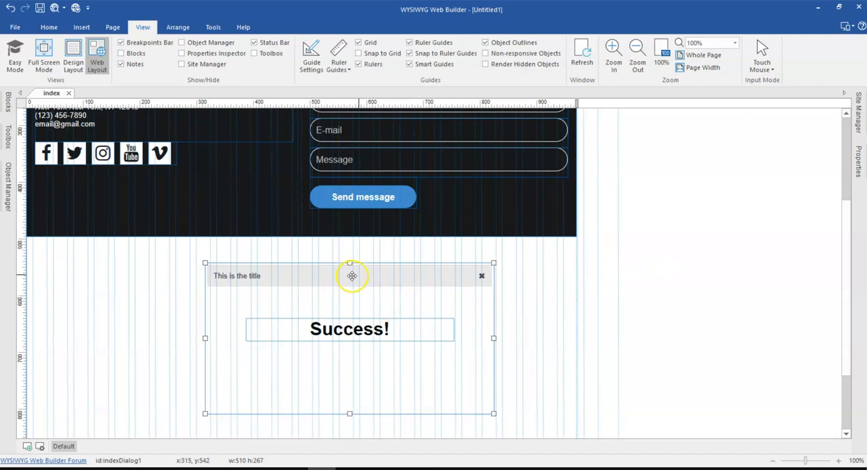
pyautogui.click(859, 163)
pyautogui.write('su')
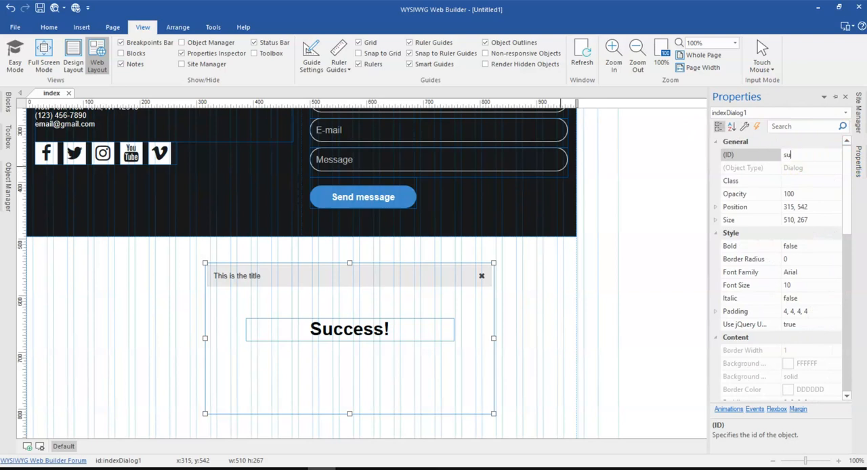
pyautogui.click(557, 275)
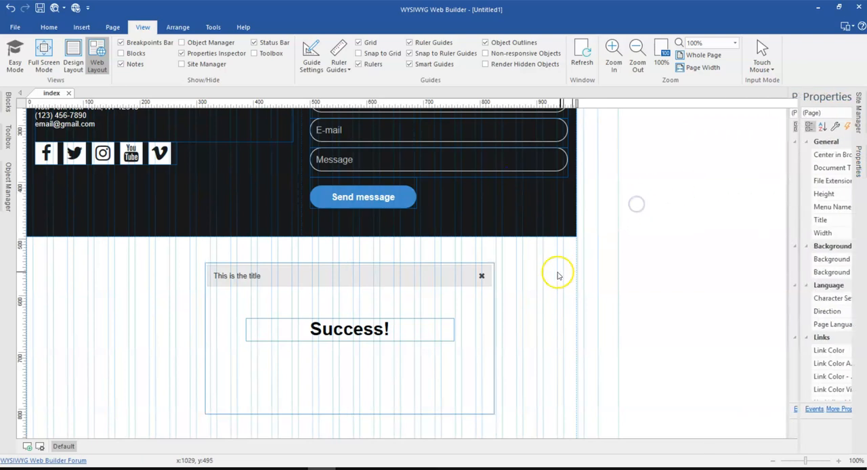
pyautogui.scroll(3)
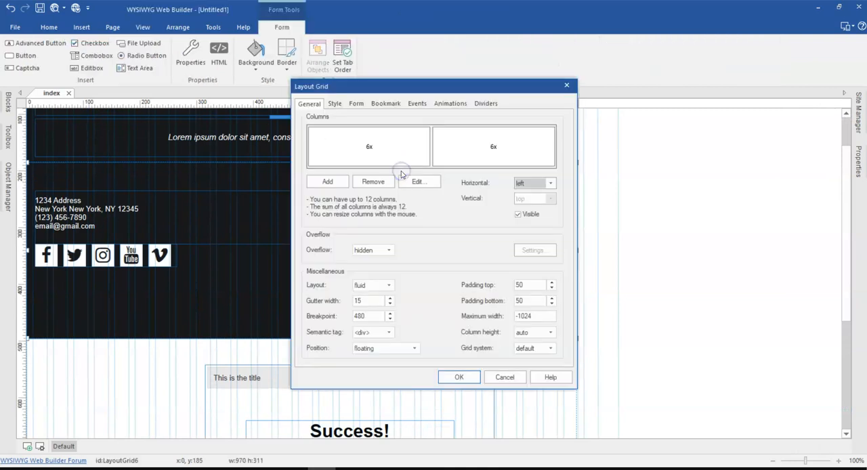
# Tick 'Use built-in PHP form processor script' in the Layout Grid's Form settings.
pyautogui.click(356, 103)
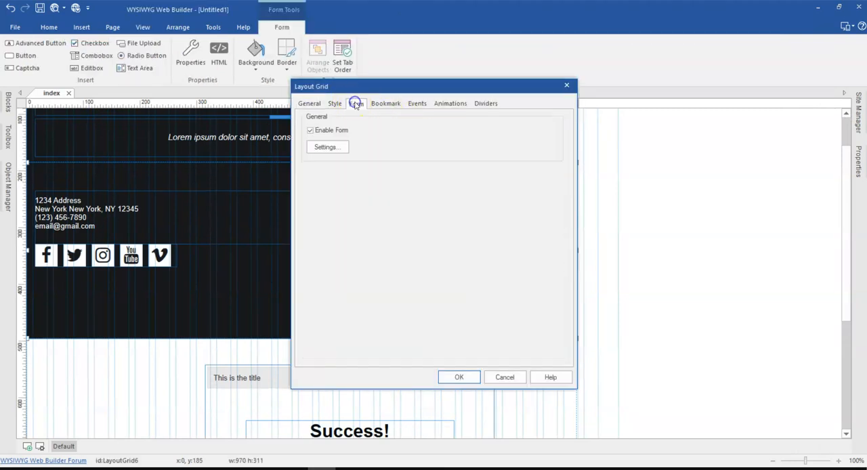
pyautogui.click(327, 147)
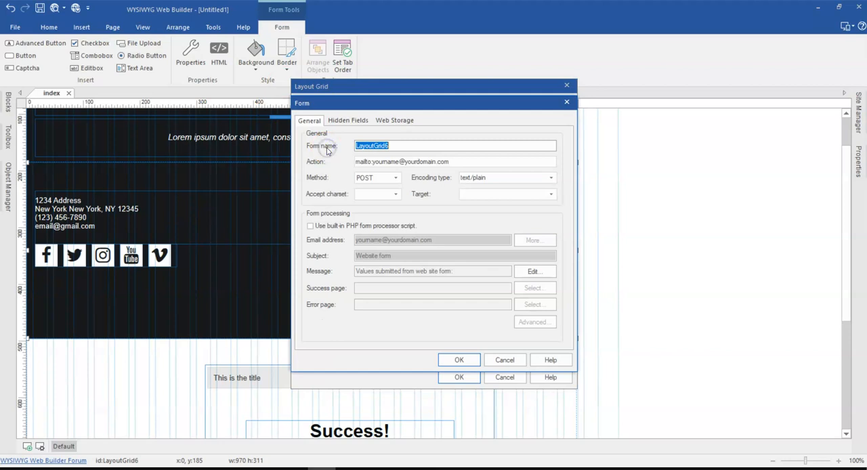
pyautogui.moveTo(309, 142)
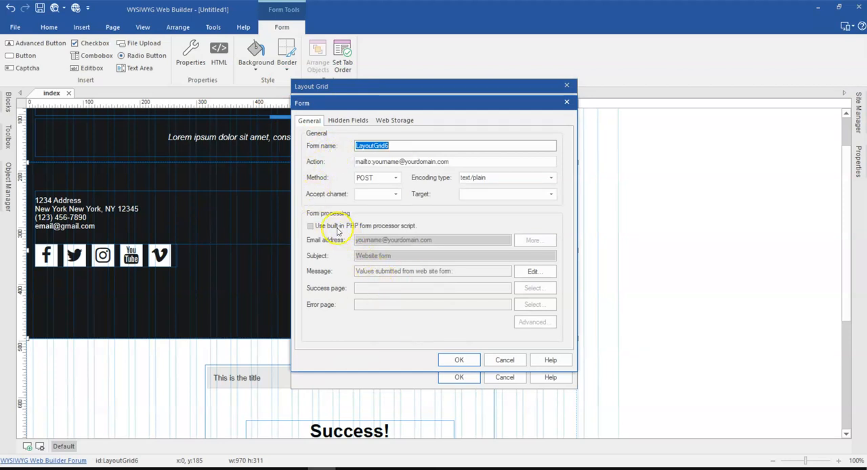
pyautogui.click(310, 225)
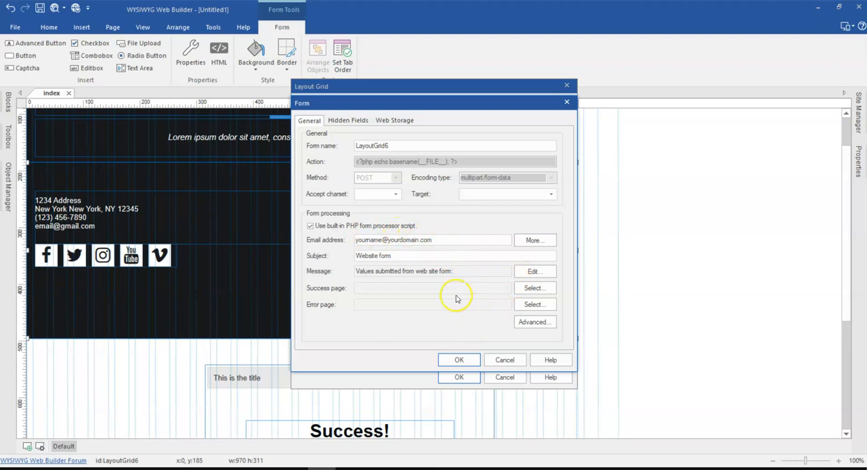
pyautogui.moveTo(401, 323)
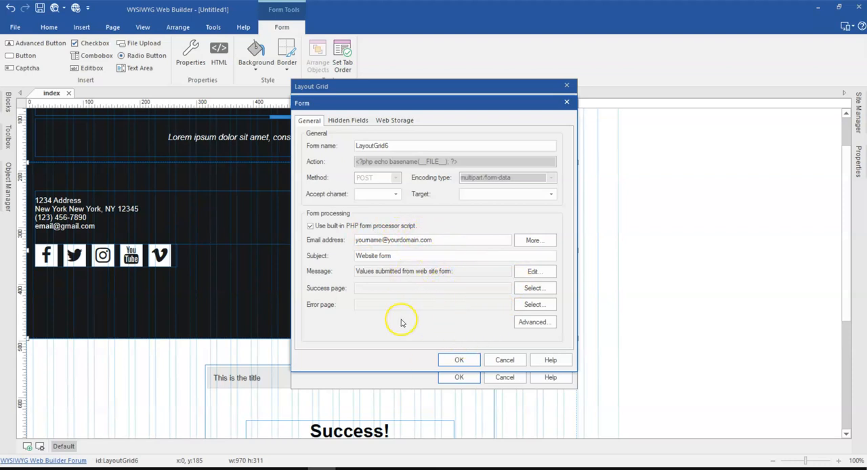
pyautogui.moveTo(489, 345)
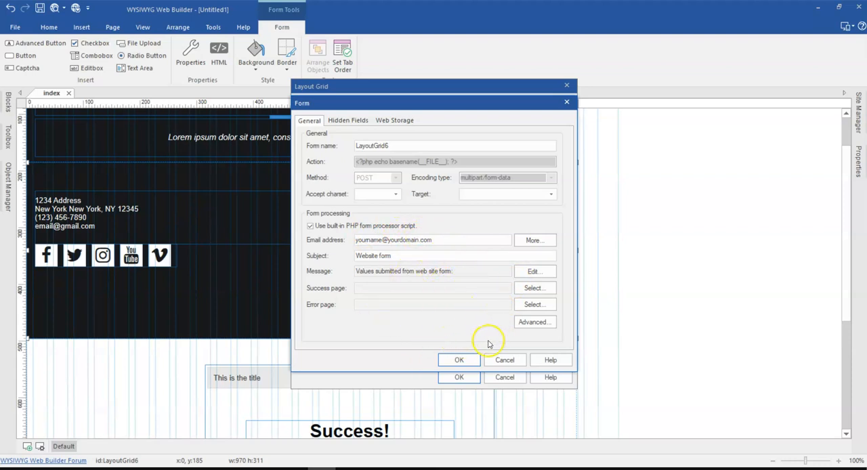
pyautogui.moveTo(457, 109)
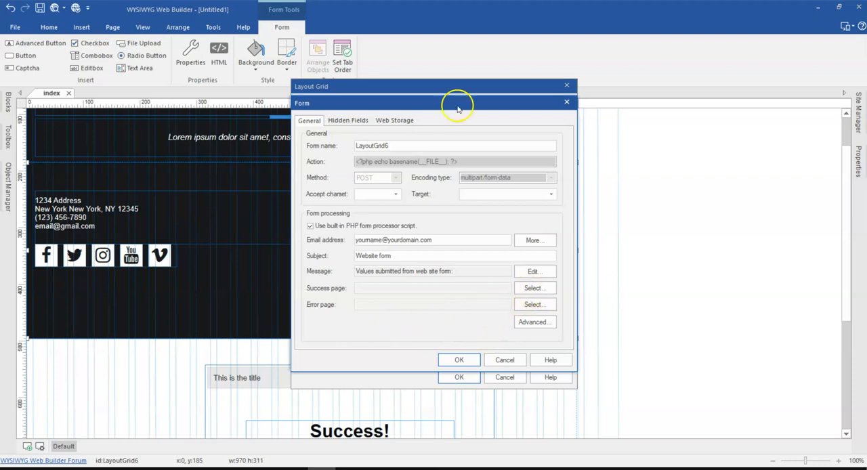
# Choose 'success' as the form Target and confirm the Form settings.
pyautogui.moveTo(457, 105); pyautogui.dragTo(484, 107)
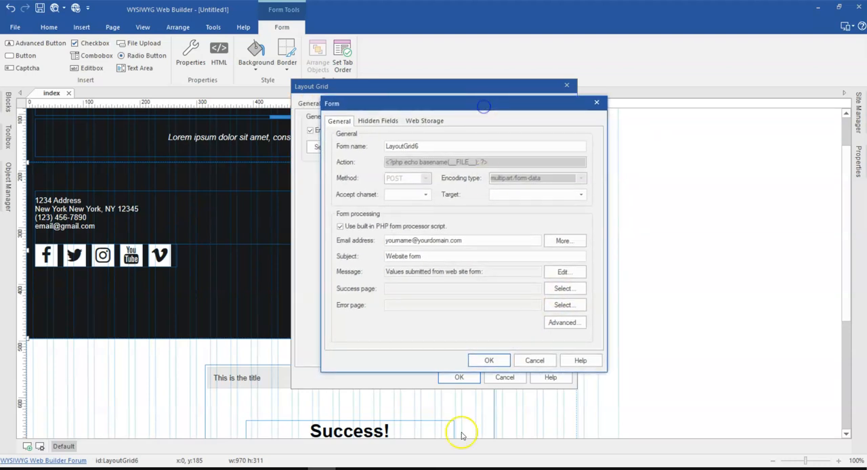
pyautogui.moveTo(464, 196)
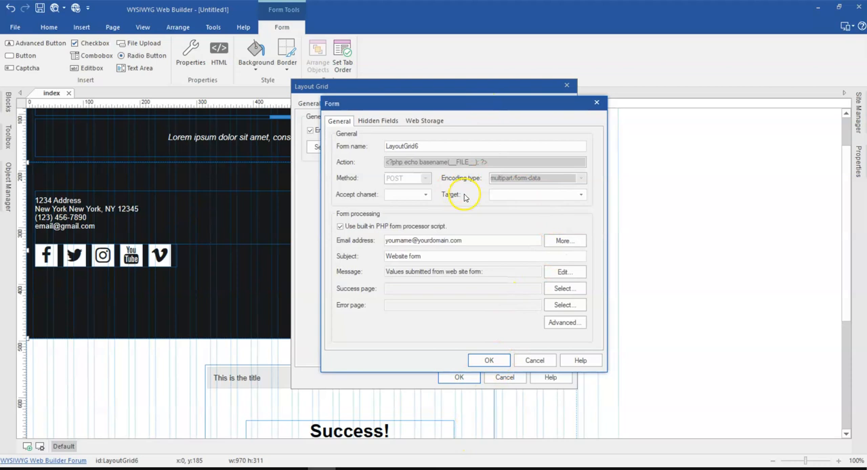
pyautogui.moveTo(481, 202)
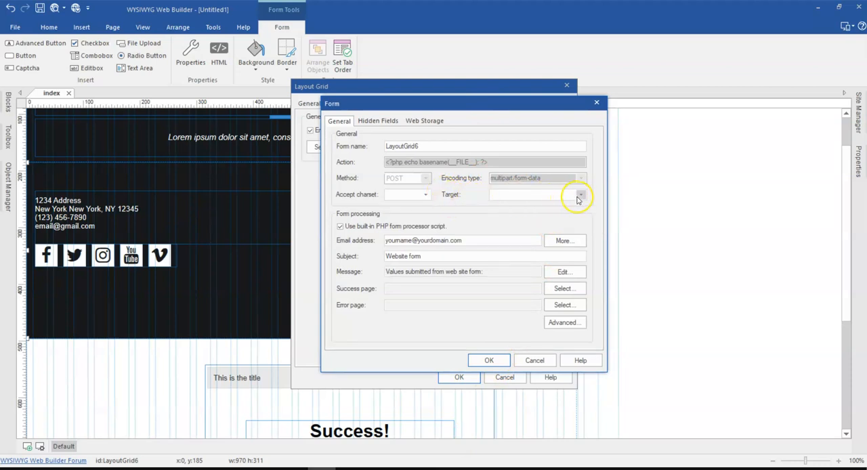
pyautogui.click(580, 195)
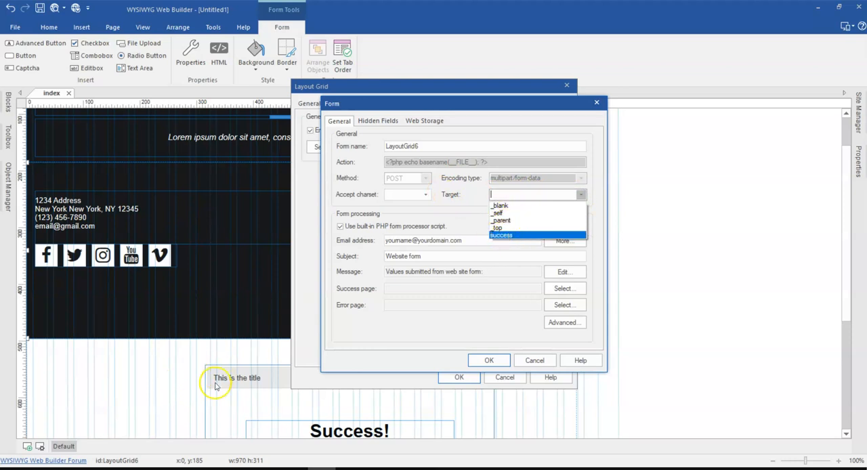
pyautogui.moveTo(421, 296)
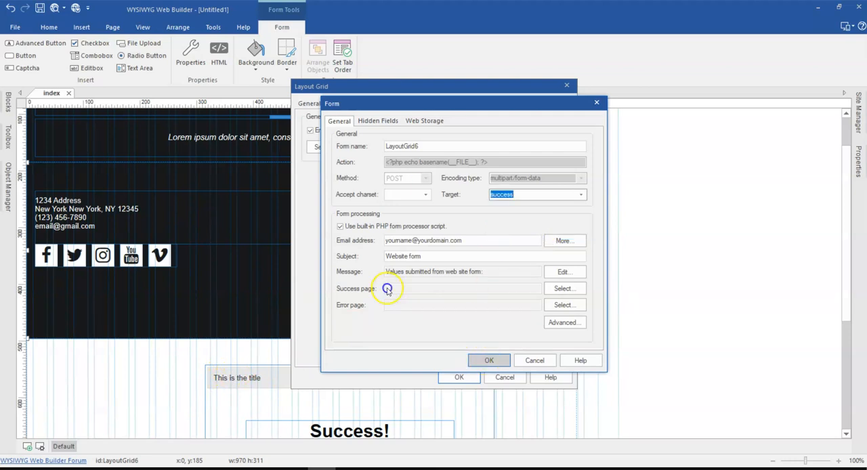
pyautogui.click(489, 360)
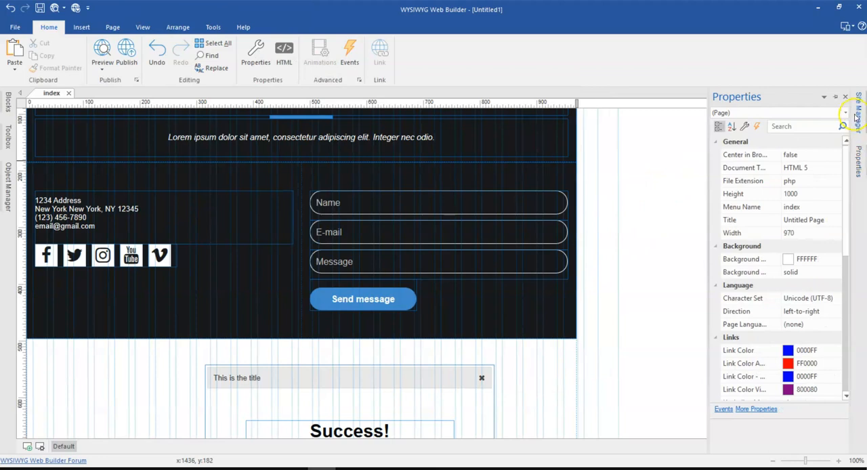
# Add a new page in Site Manager and rename it 'success'.
pyautogui.click(860, 109)
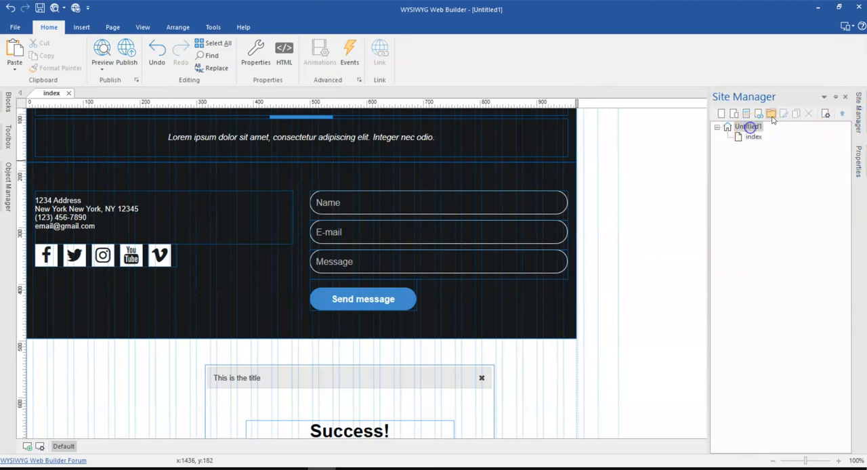
pyautogui.click(721, 114)
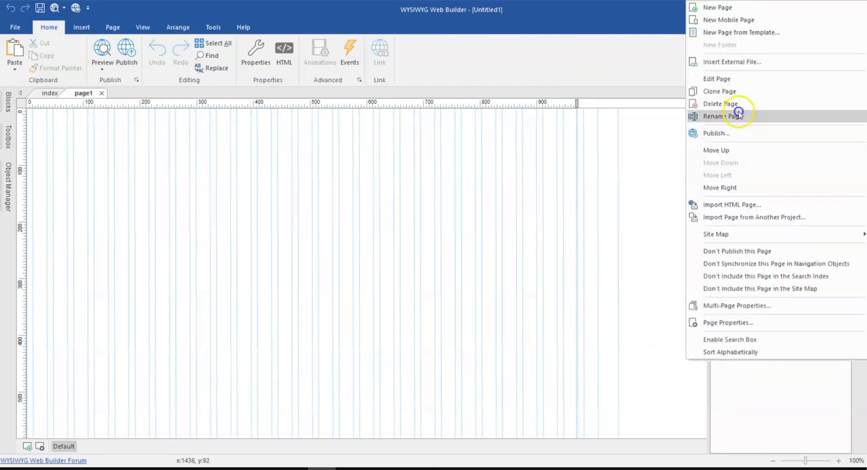
pyautogui.click(727, 116)
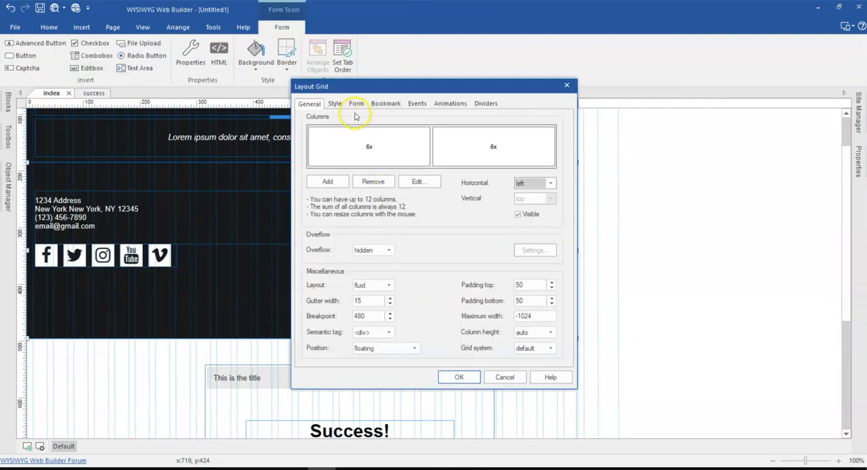
# Select the success page as the form's Success page (./success.html) and apply.
pyautogui.click(356, 103)
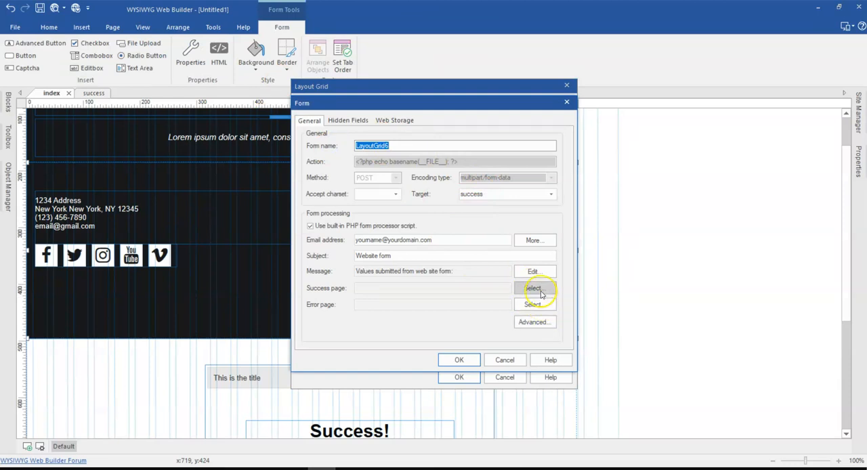
pyautogui.click(535, 288)
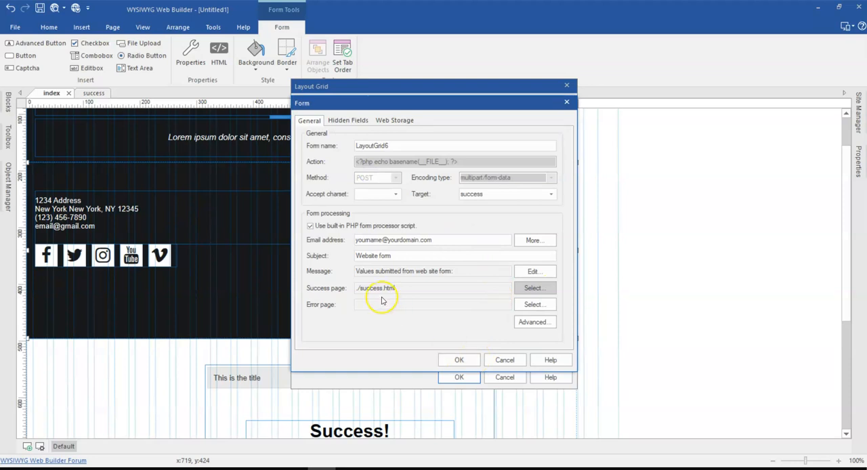
pyautogui.moveTo(296, 360)
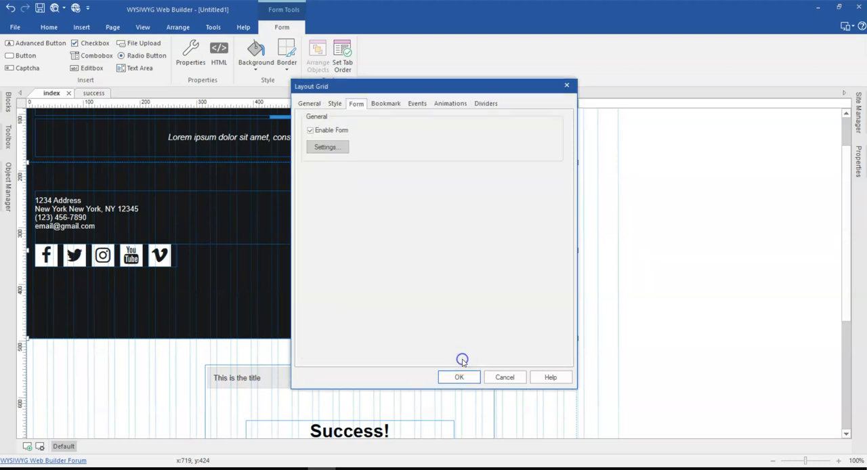
pyautogui.click(459, 378)
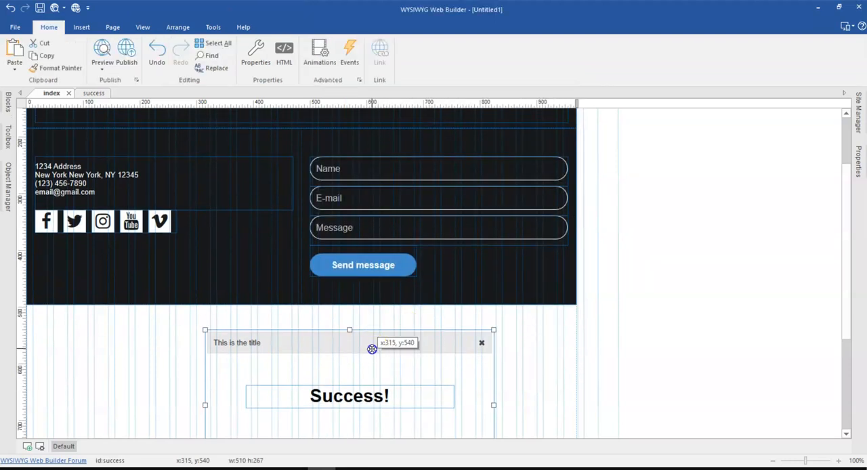
# Nudge the success dialog up and left, deselect it, and preview the page.
pyautogui.moveTo(372, 349); pyautogui.dragTo(333, 335)
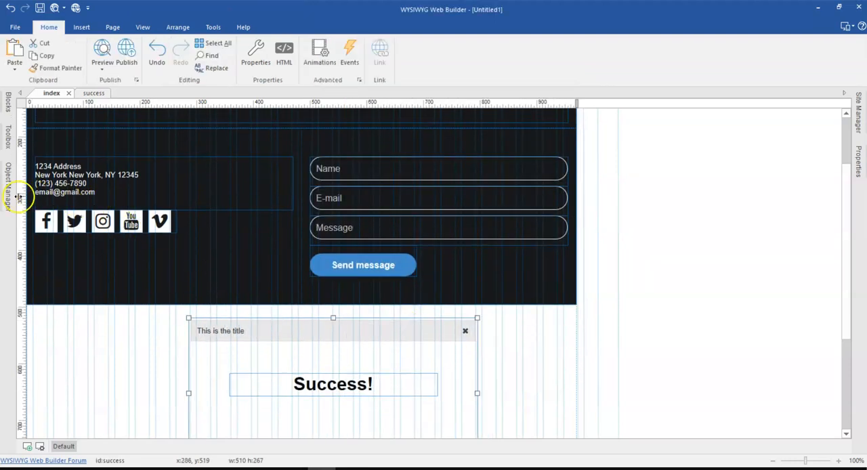
pyautogui.click(8, 187)
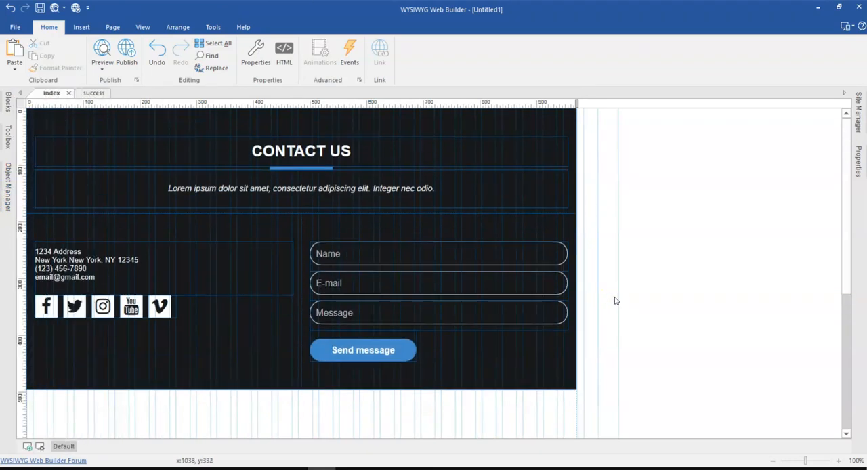
pyautogui.click(102, 49)
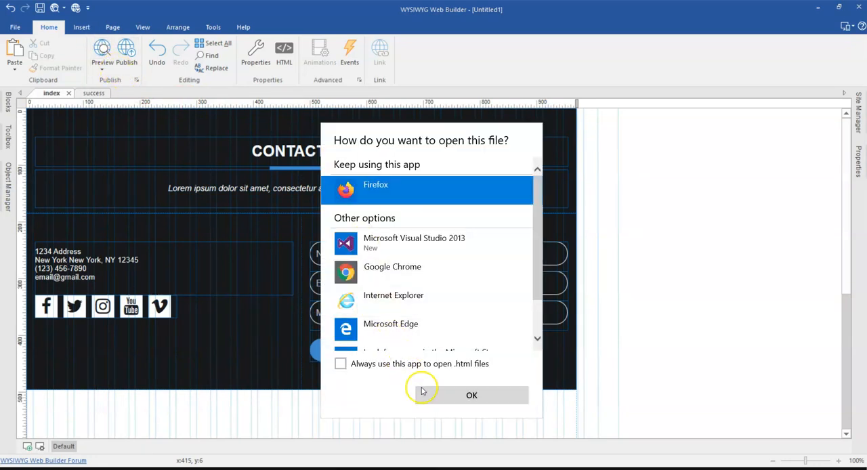
# Preview in Firefox, submit the contact form twice, closing the success dialog each time.
pyautogui.click(471, 395)
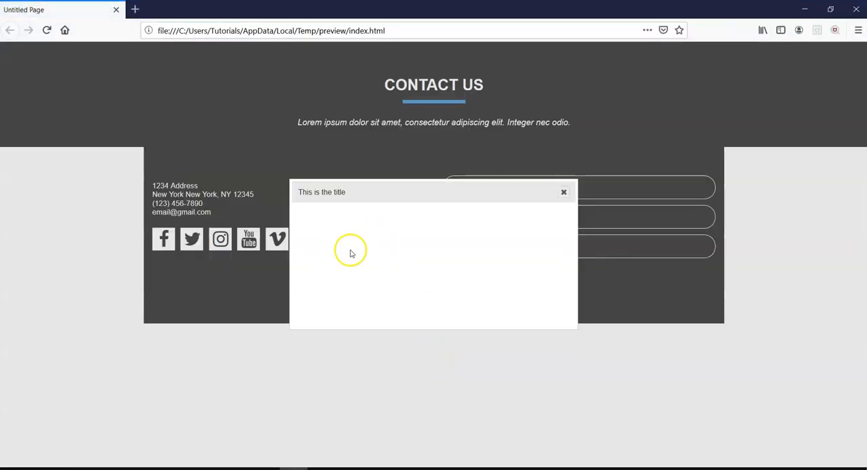
pyautogui.click(563, 192)
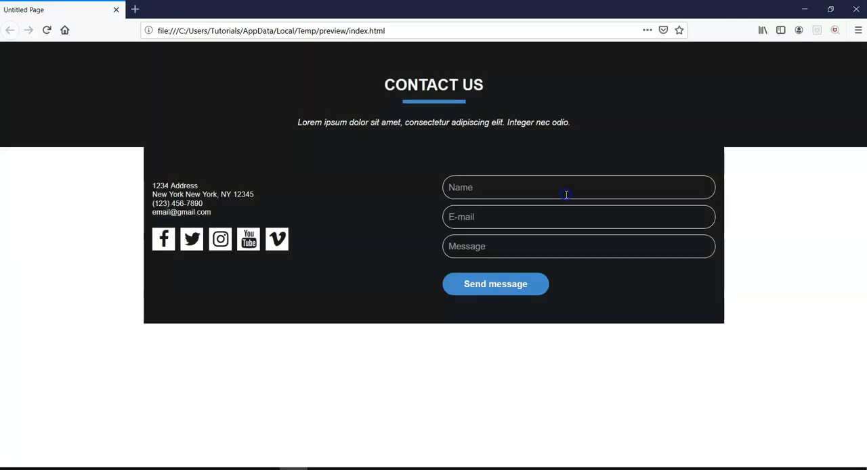
pyautogui.click(495, 284)
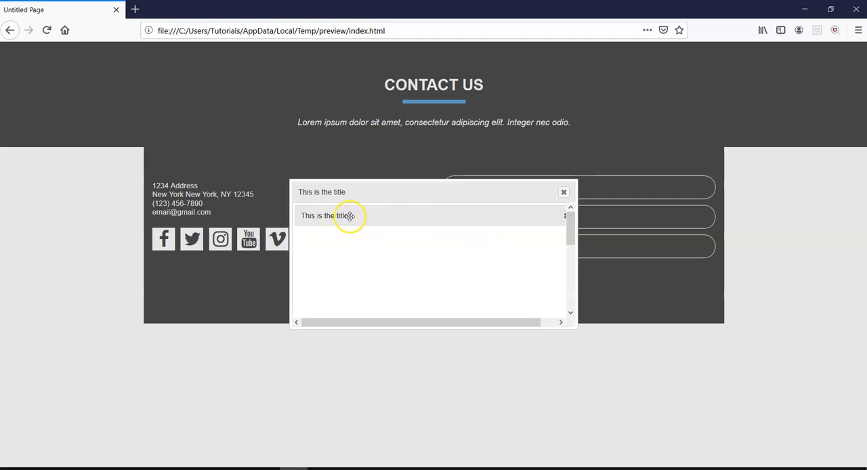
pyautogui.click(563, 191)
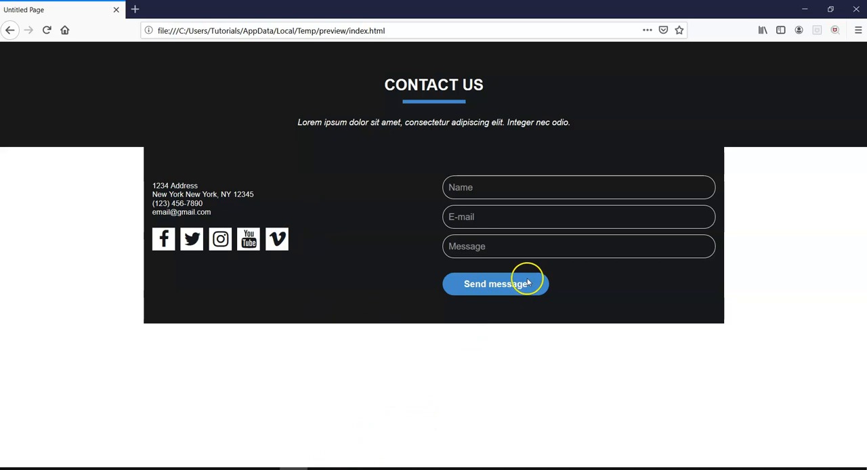
pyautogui.click(496, 283)
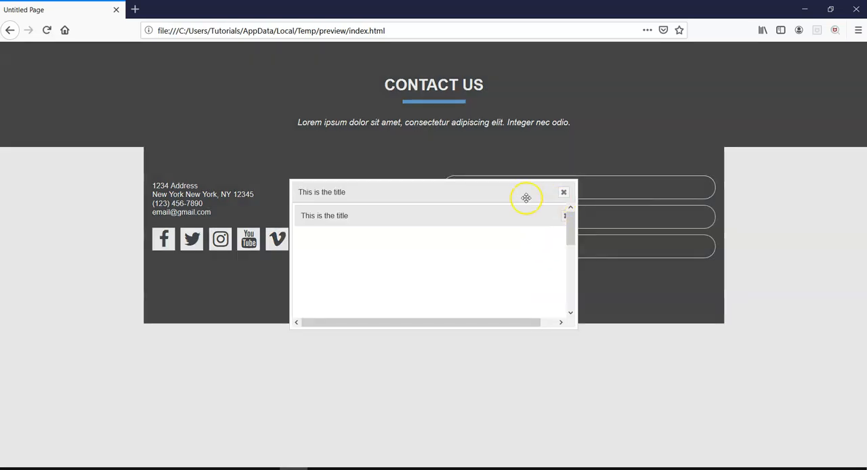
pyautogui.click(563, 192)
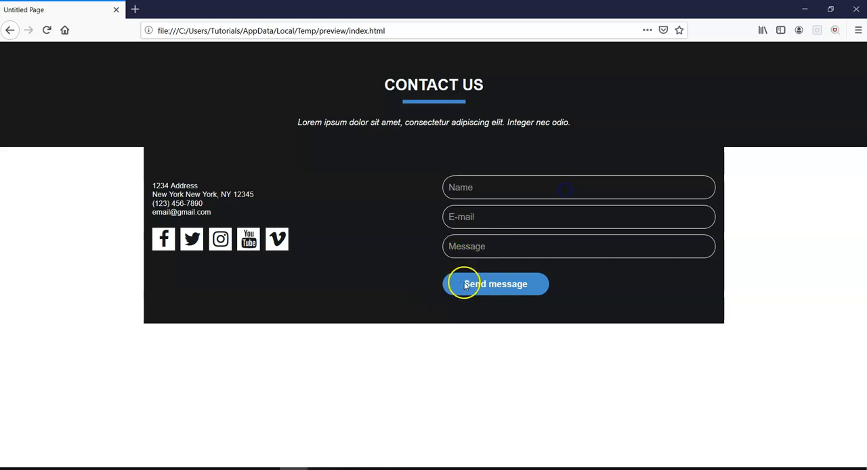
pyautogui.moveTo(326, 205)
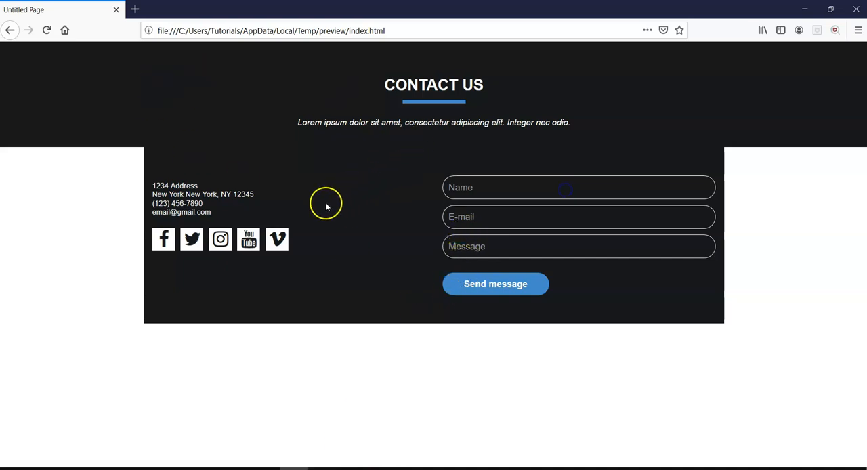